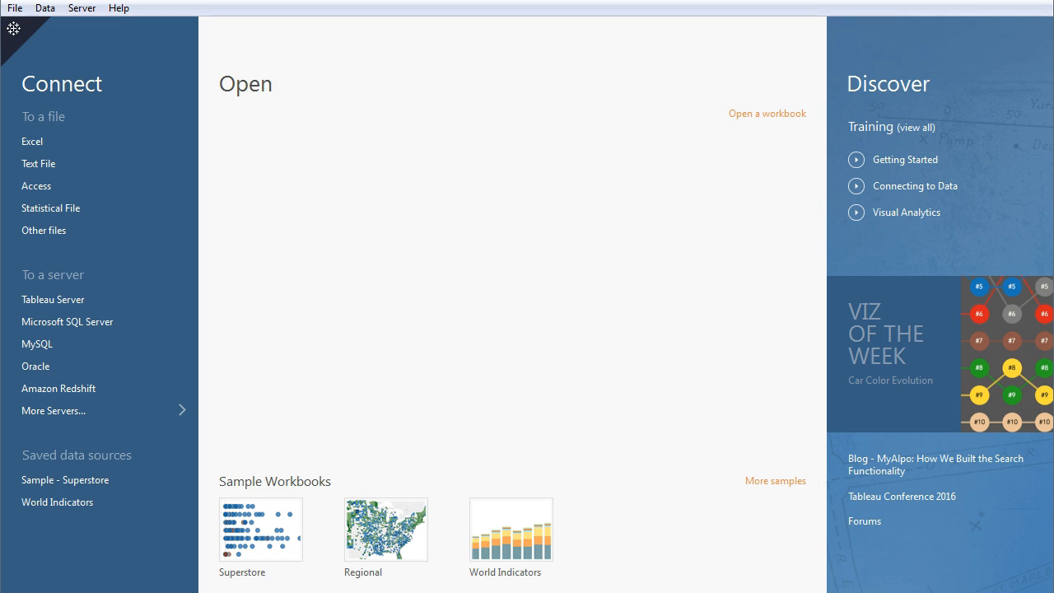
mouse_move(33, 27)
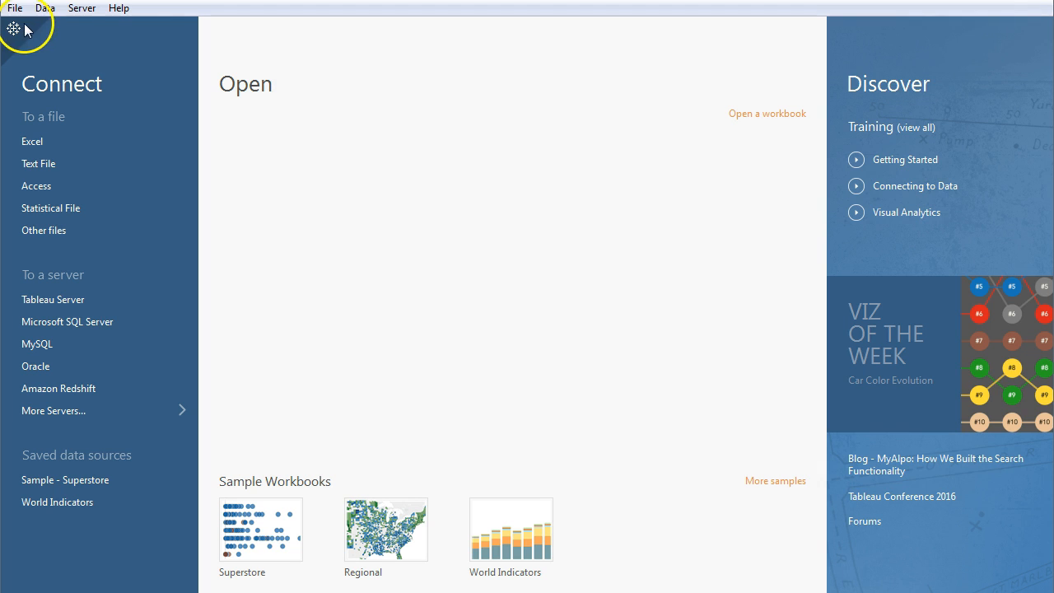
mouse_move(40, 76)
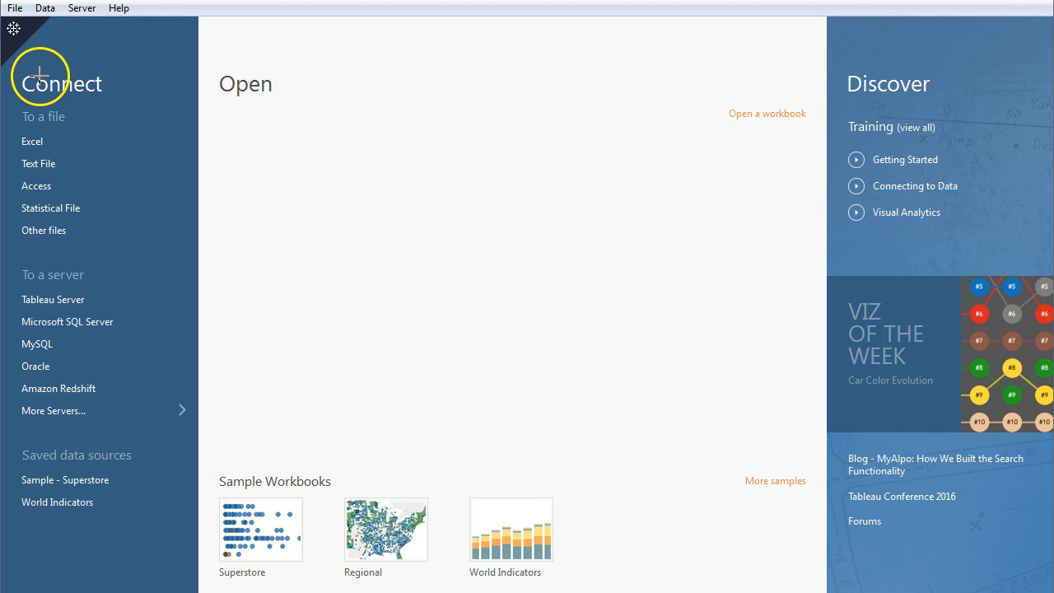
- Connect to the Austin_TX_Crime_Data_2014 Excel workbook in the Data folder
click(33, 60)
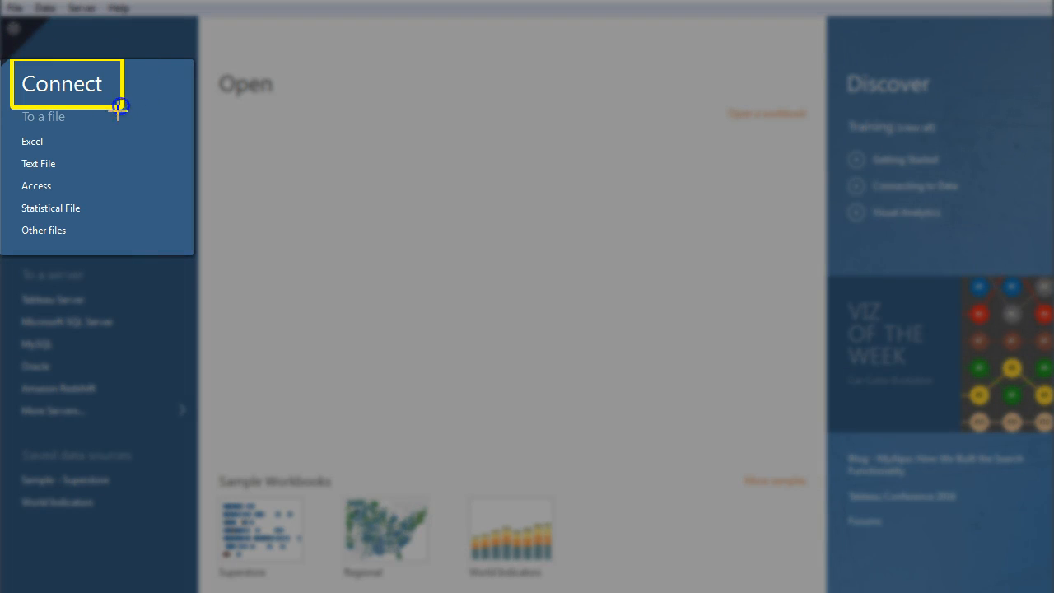
mouse_move(13, 128)
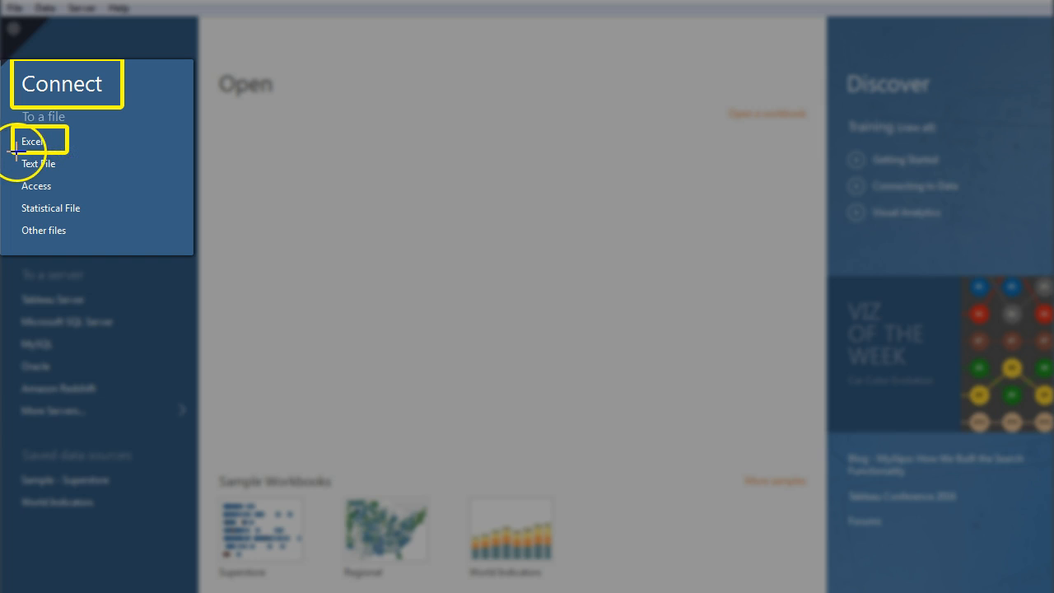
mouse_move(45, 169)
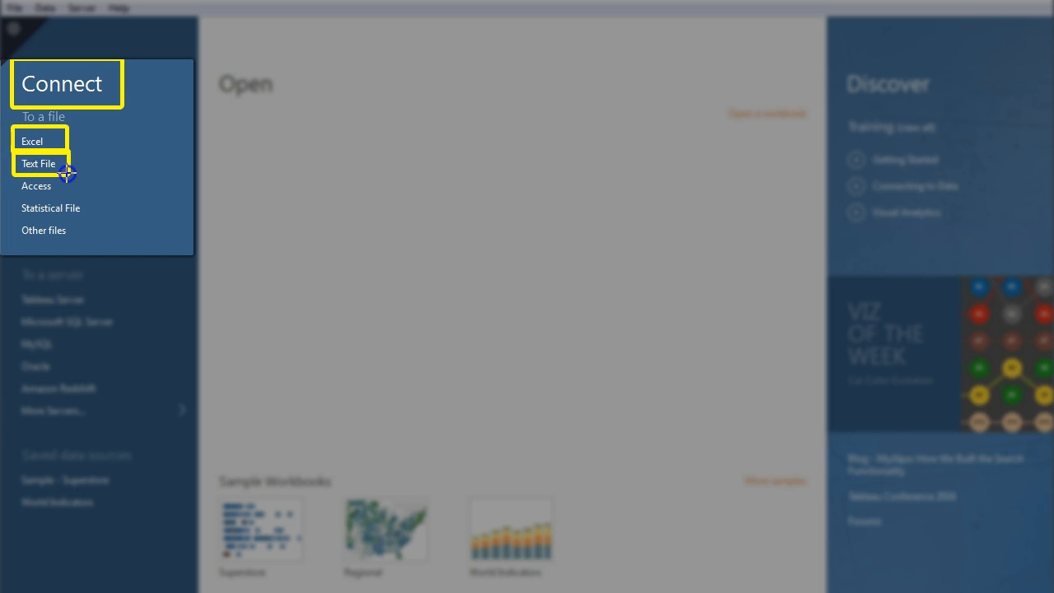
mouse_move(96, 118)
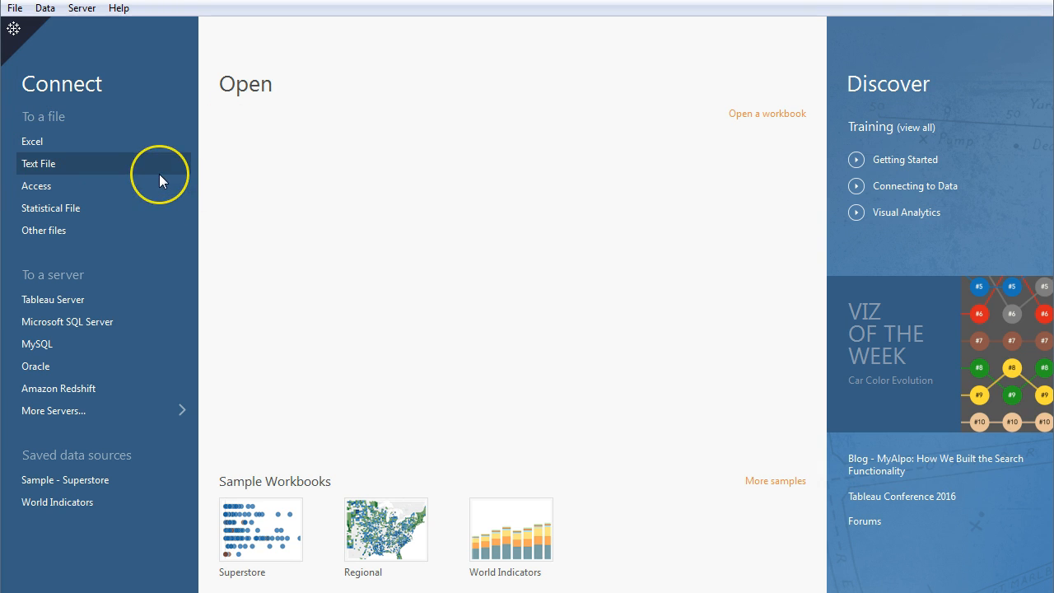
mouse_move(159, 179)
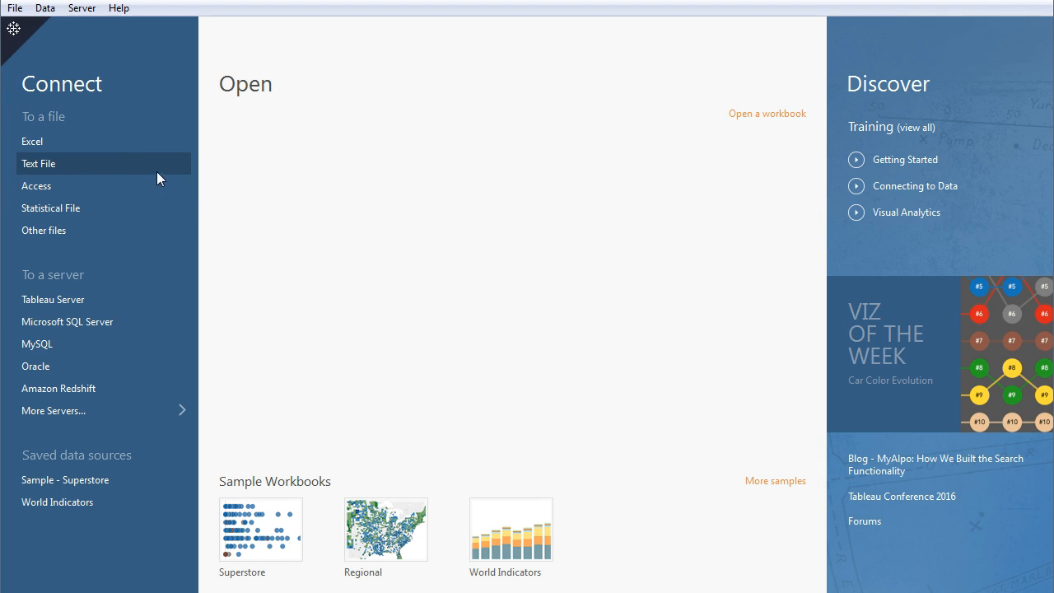
mouse_move(49, 141)
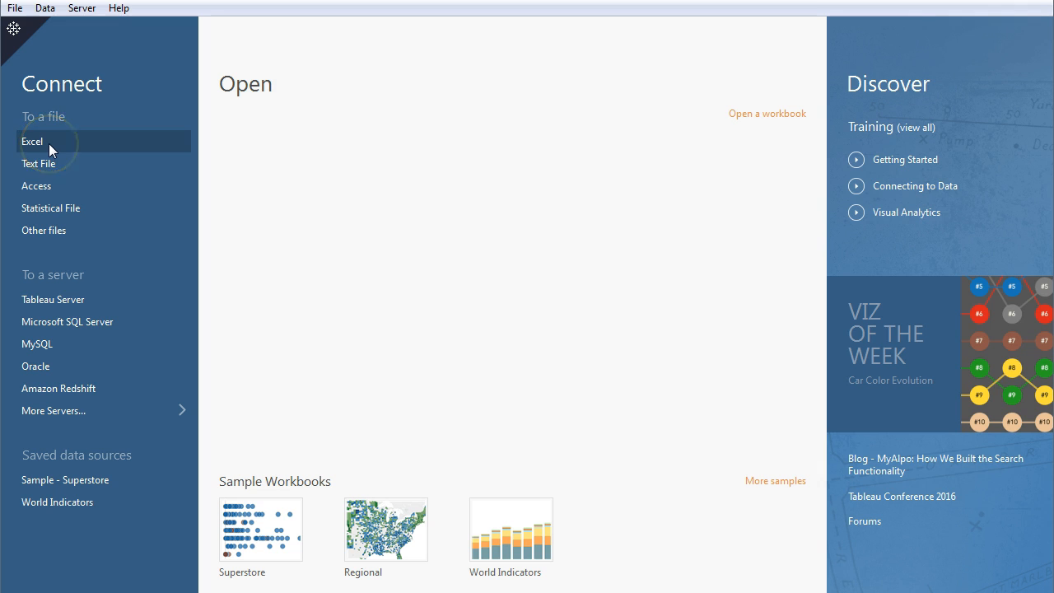
click(32, 141)
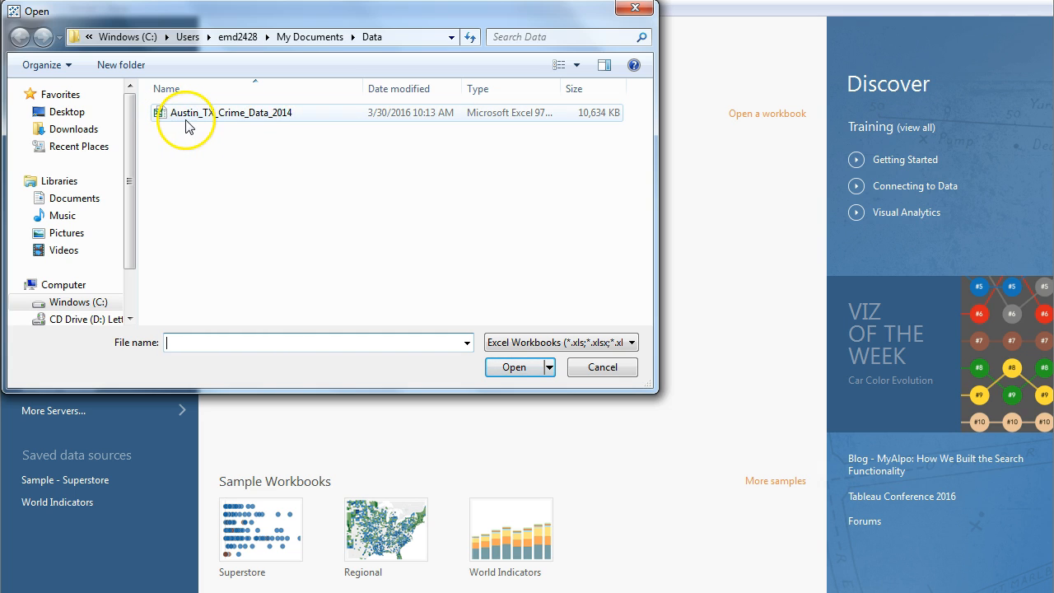
mouse_move(283, 122)
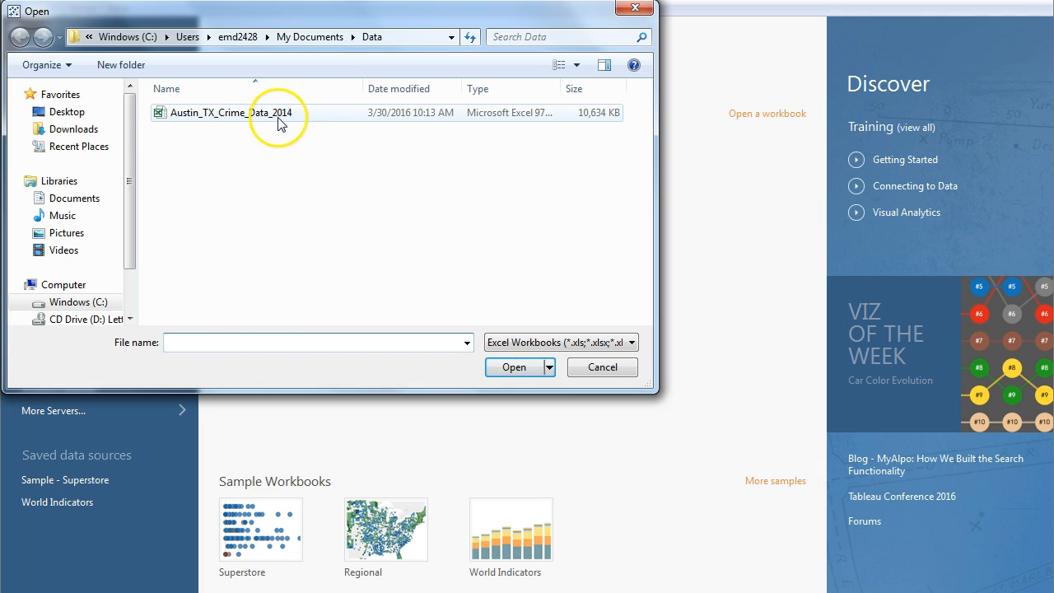
double_click(229, 112)
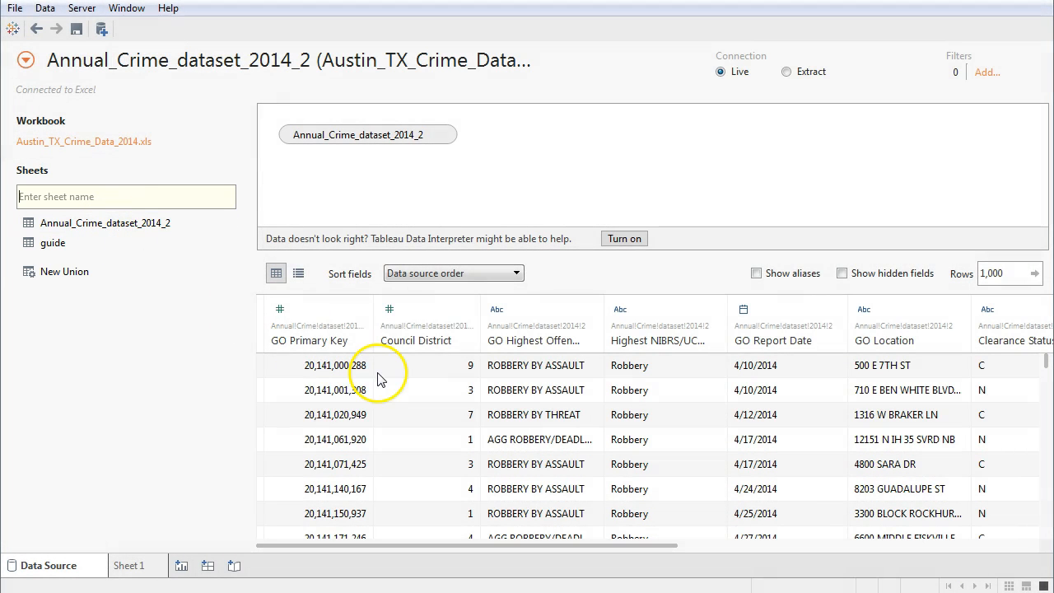
mouse_move(673, 416)
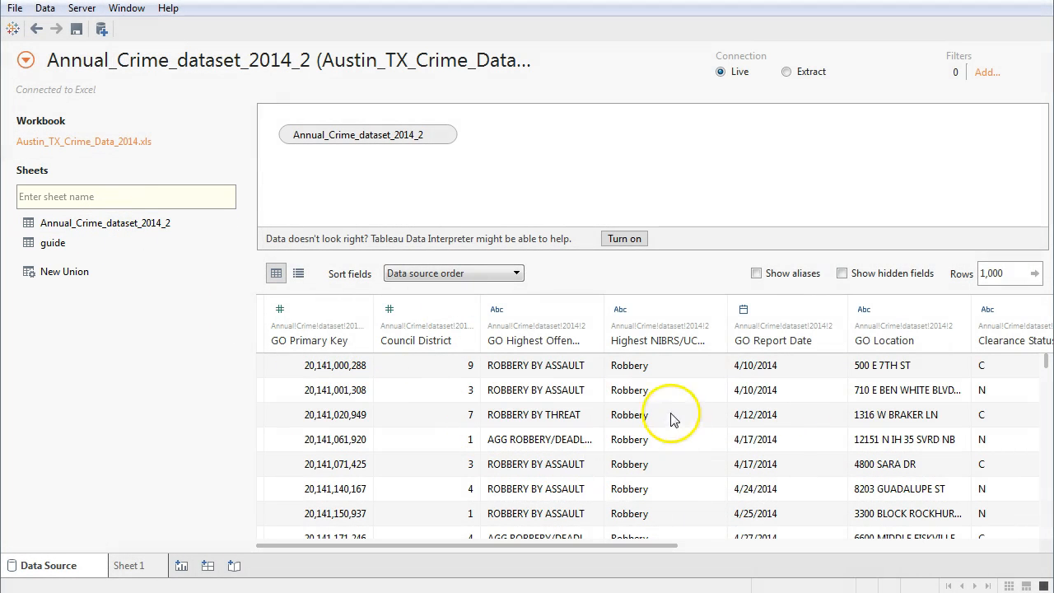
mouse_move(655, 493)
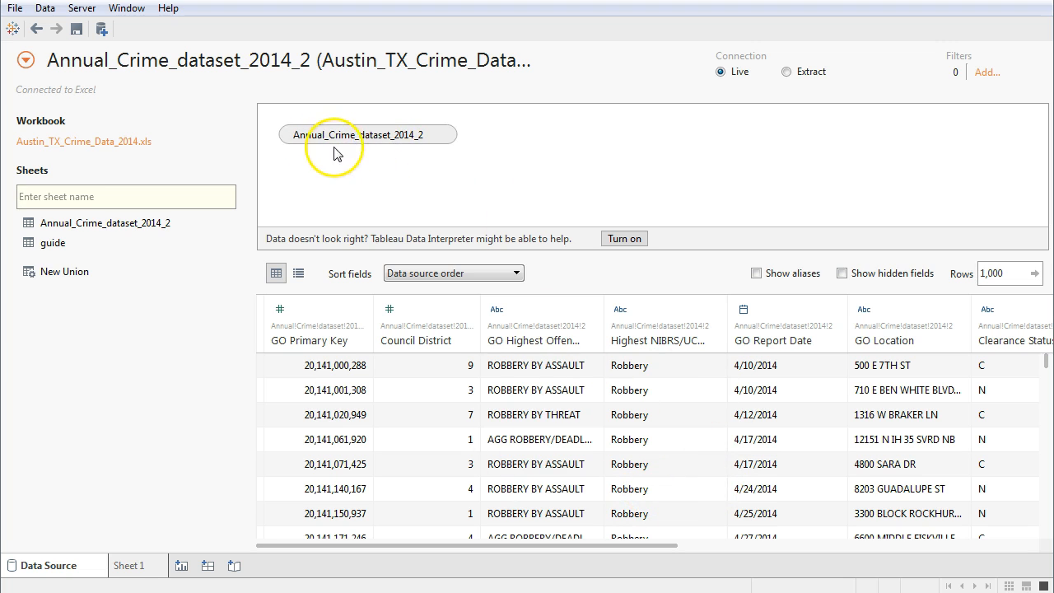
mouse_move(393, 156)
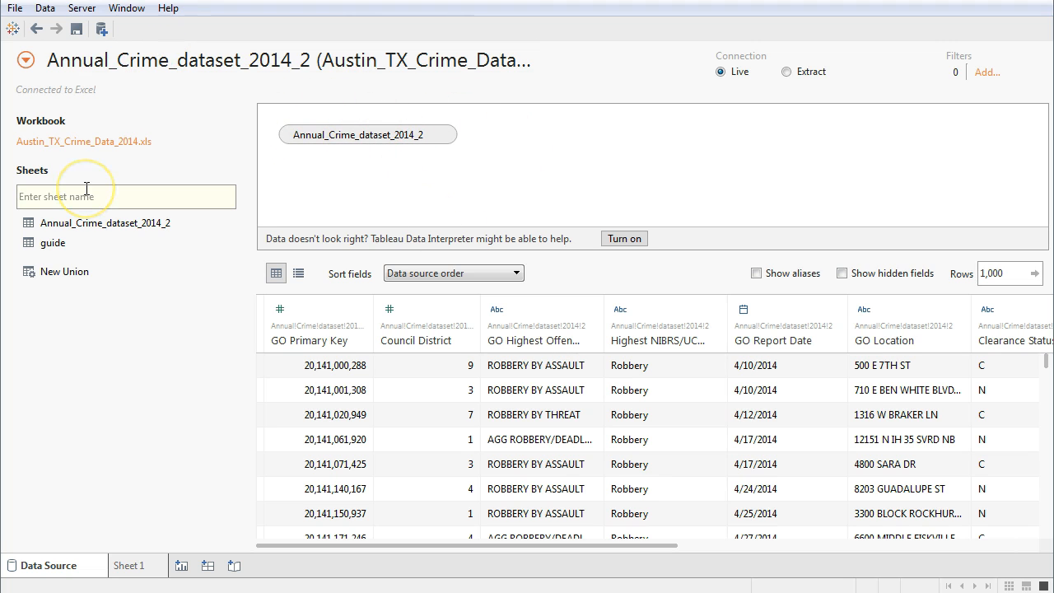
mouse_move(162, 53)
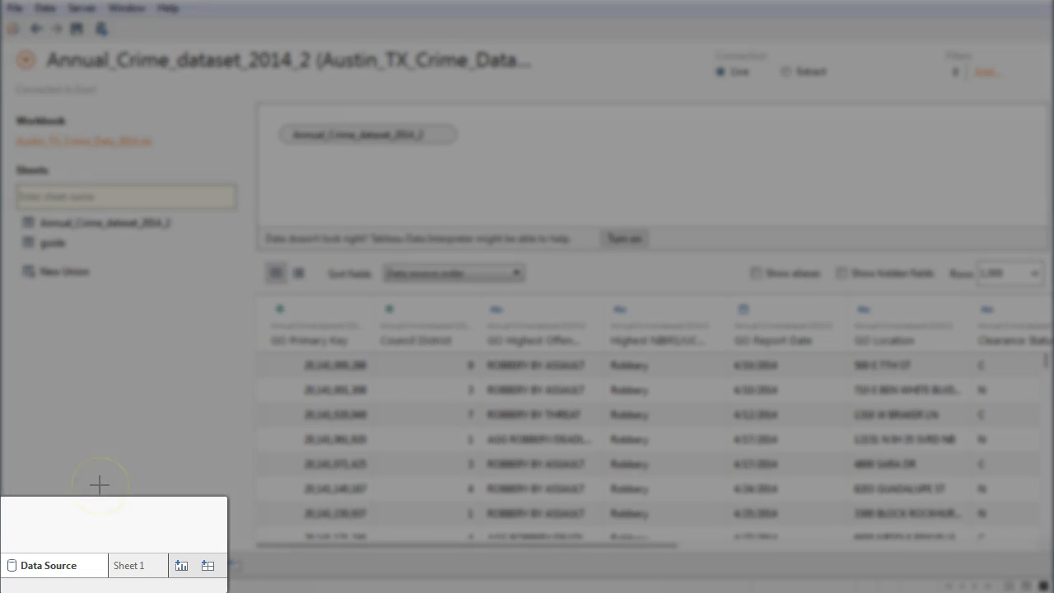
mouse_move(11, 553)
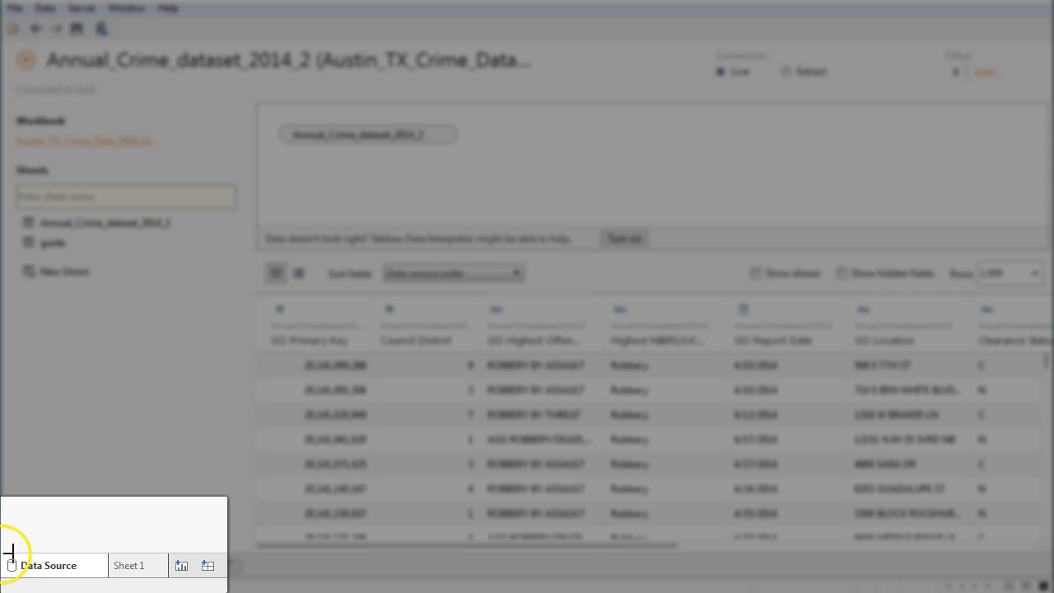
mouse_move(99, 577)
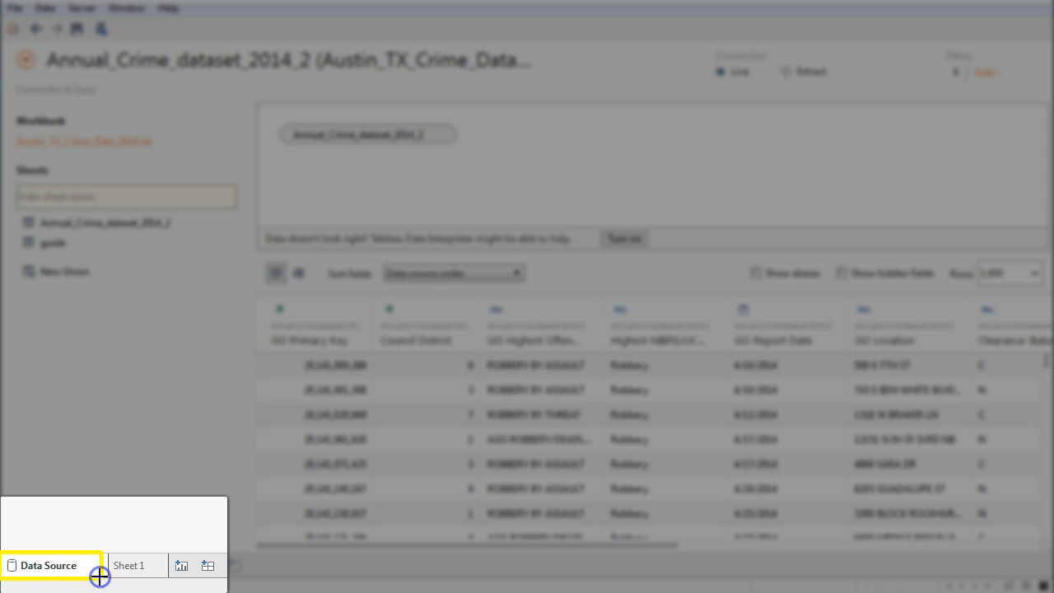
mouse_move(107, 552)
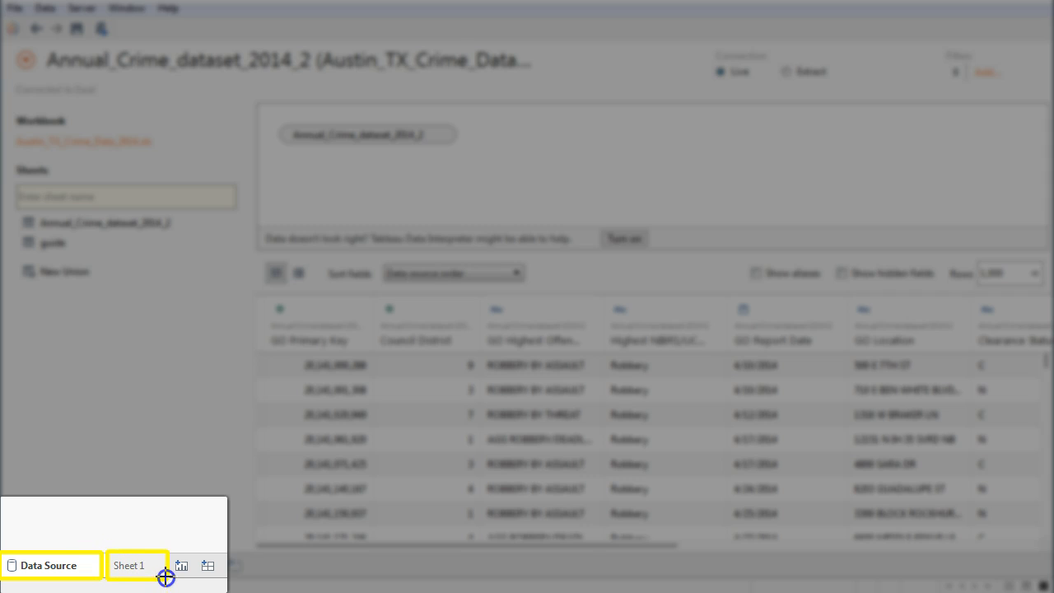
click(129, 565)
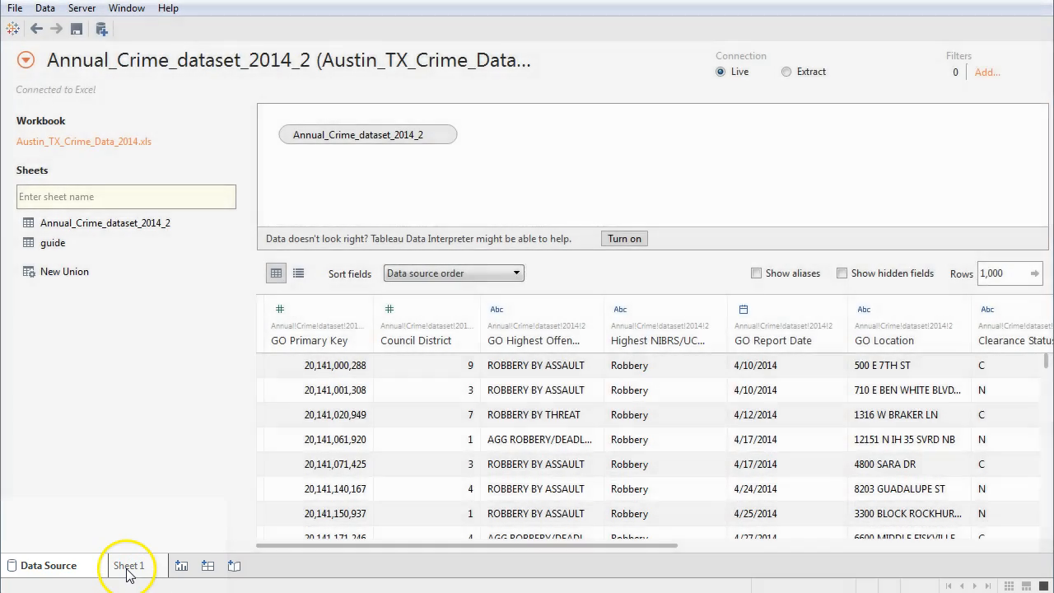
- Switch to the empty Sheet 1 worksheet showing the crime data fields
click(129, 566)
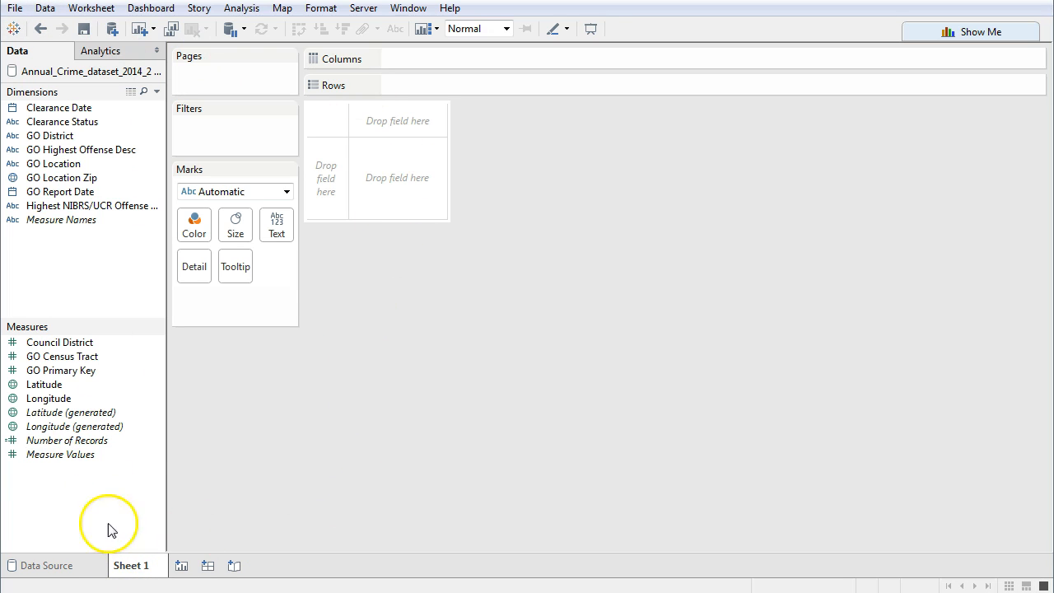
mouse_move(669, 181)
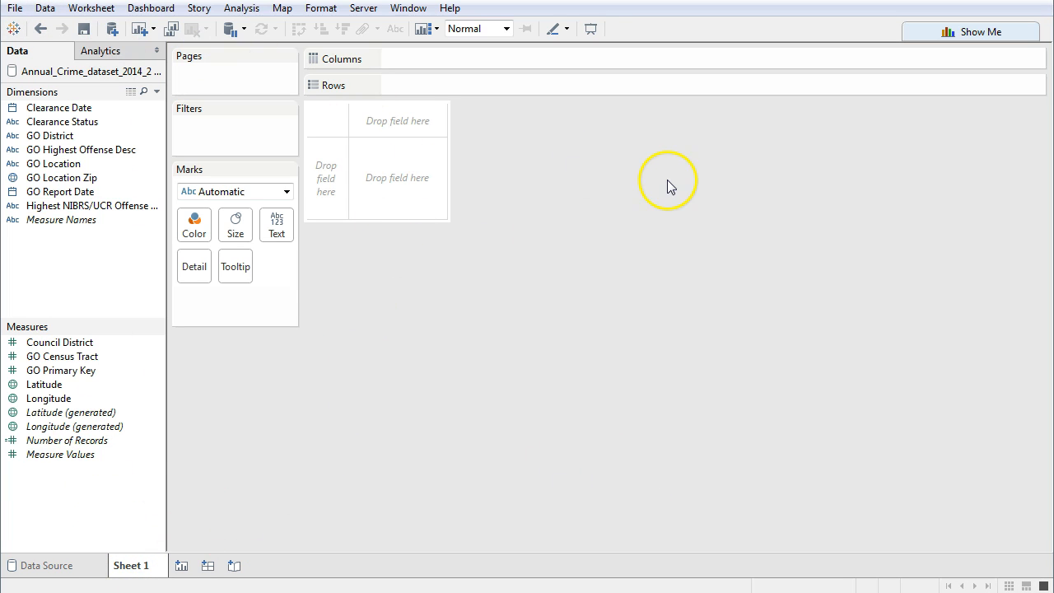
mouse_move(671, 187)
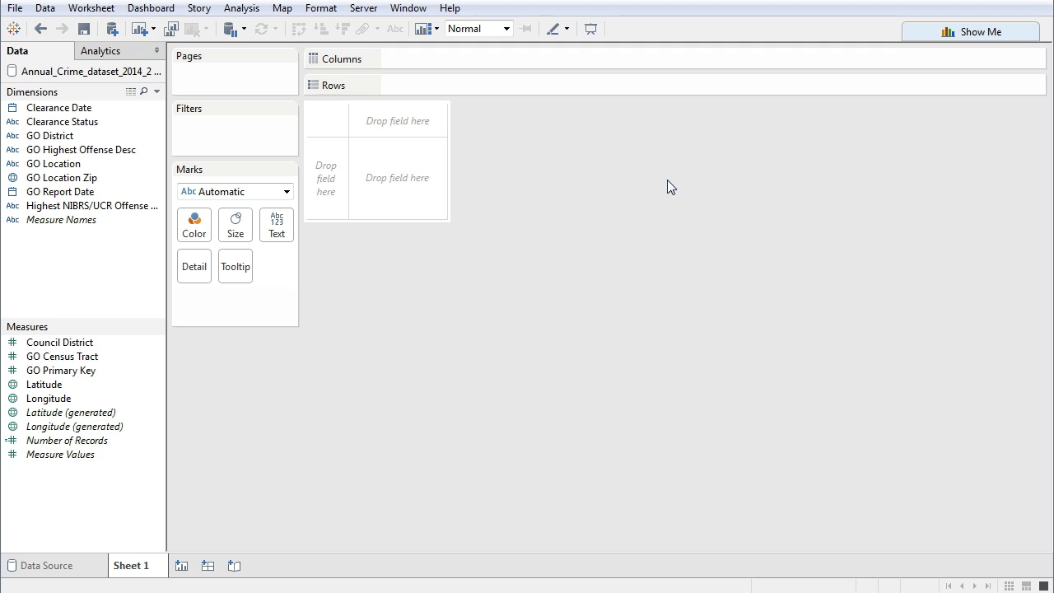